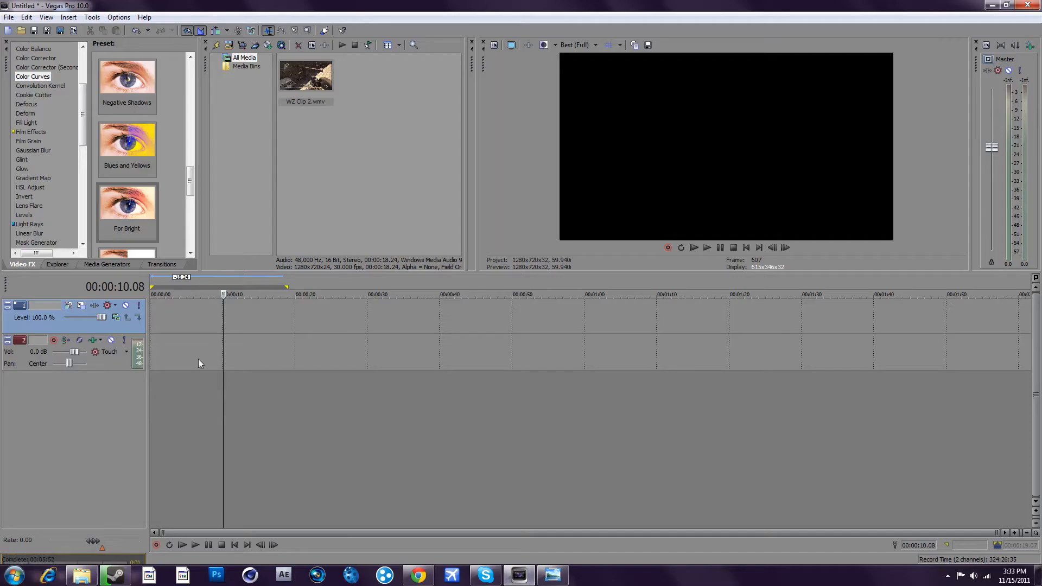
{"action": "mouse_move", "coordinate": [126, 437]}
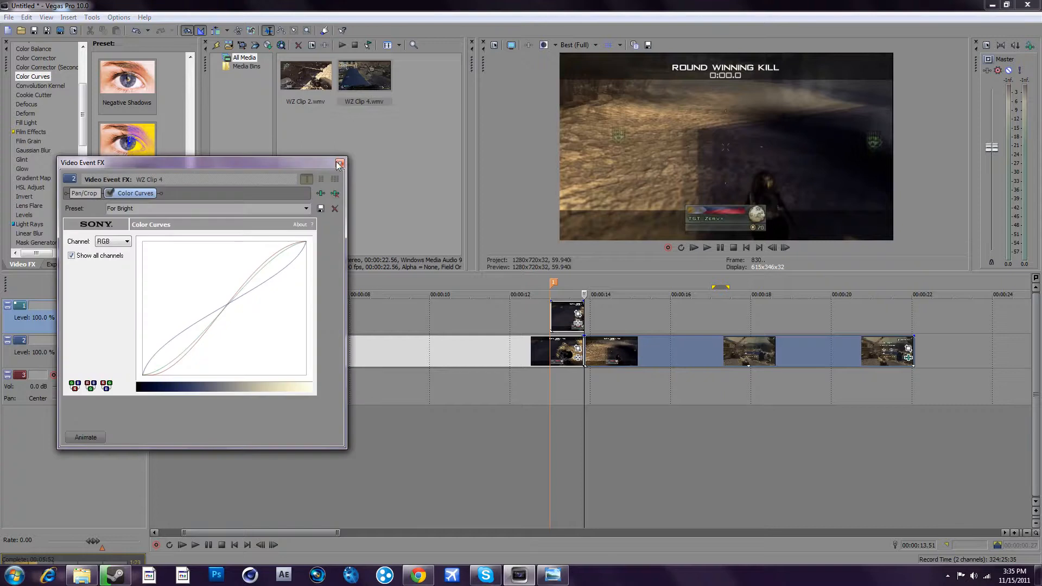
Close the Video Event FX window once WZ Clip 4 has the For Bright colour curve
{"action": "left_click", "coordinate": [339, 163]}
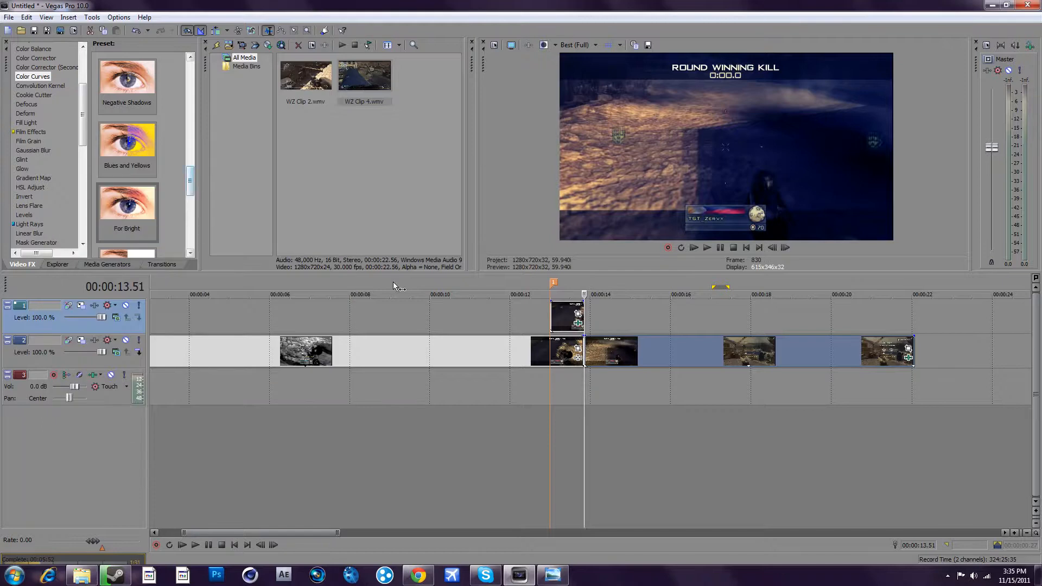
Apply the Iris 'Circle, Out, White Border' preset to the top clip and adjust its border
{"action": "left_click", "coordinate": [162, 264]}
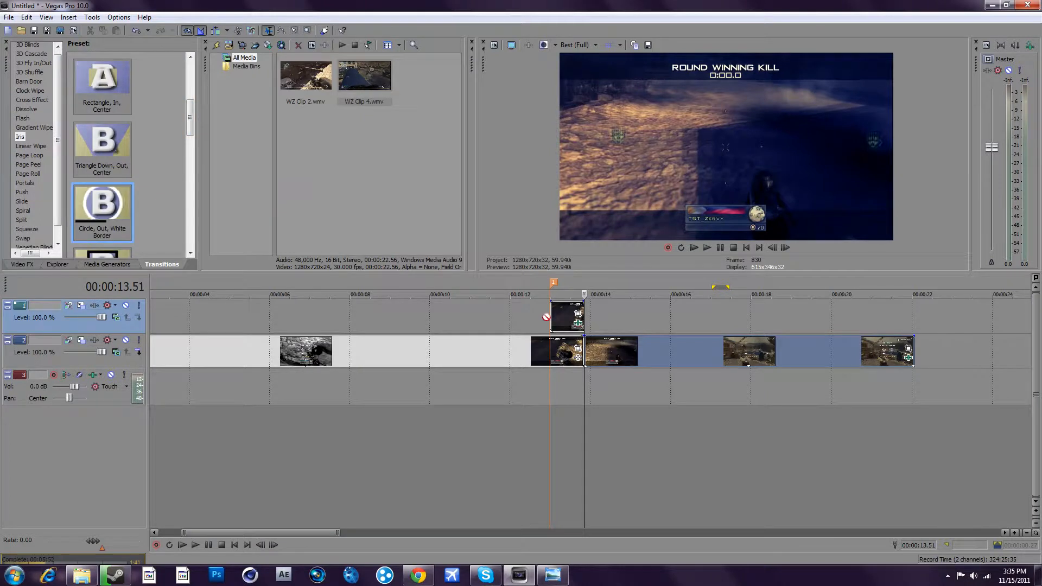
{"action": "double_click", "coordinate": [568, 316]}
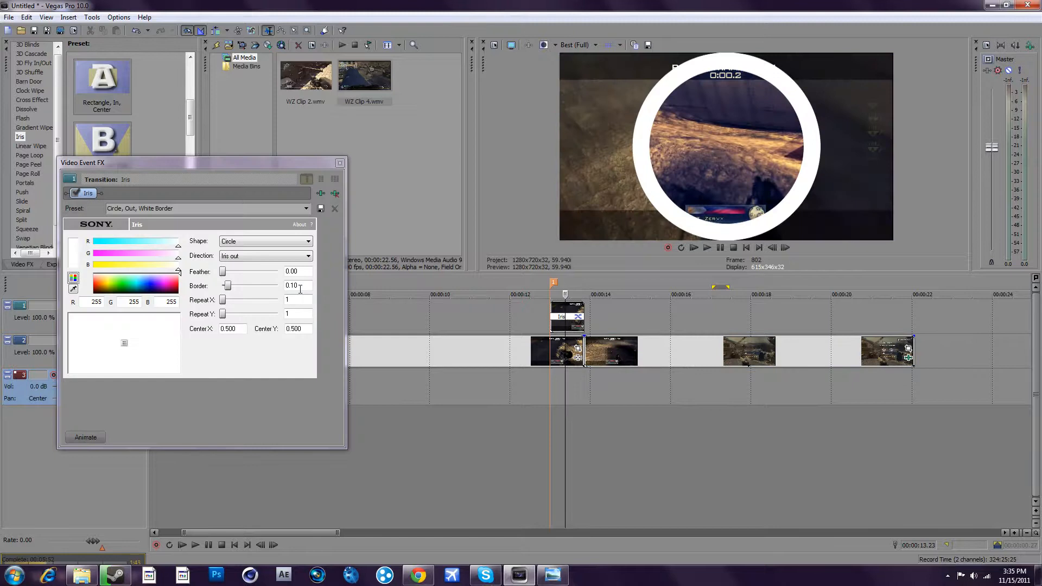
{"action": "left_click", "coordinate": [292, 285]}
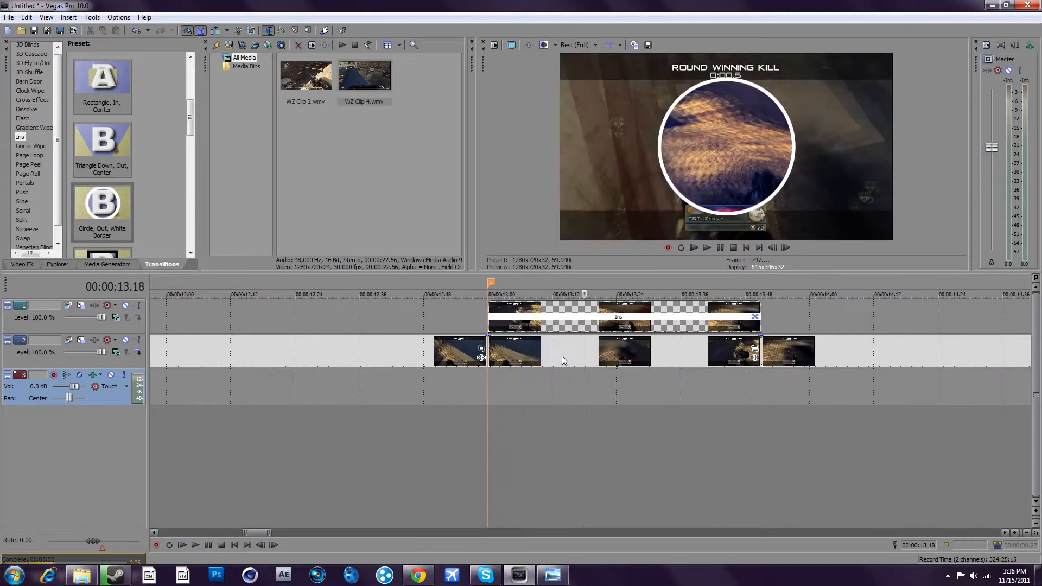
Add Radial Blur to the track 2 clip, reset it, and keyframe Strength from 0 to 1.0
{"action": "left_click", "coordinate": [562, 352]}
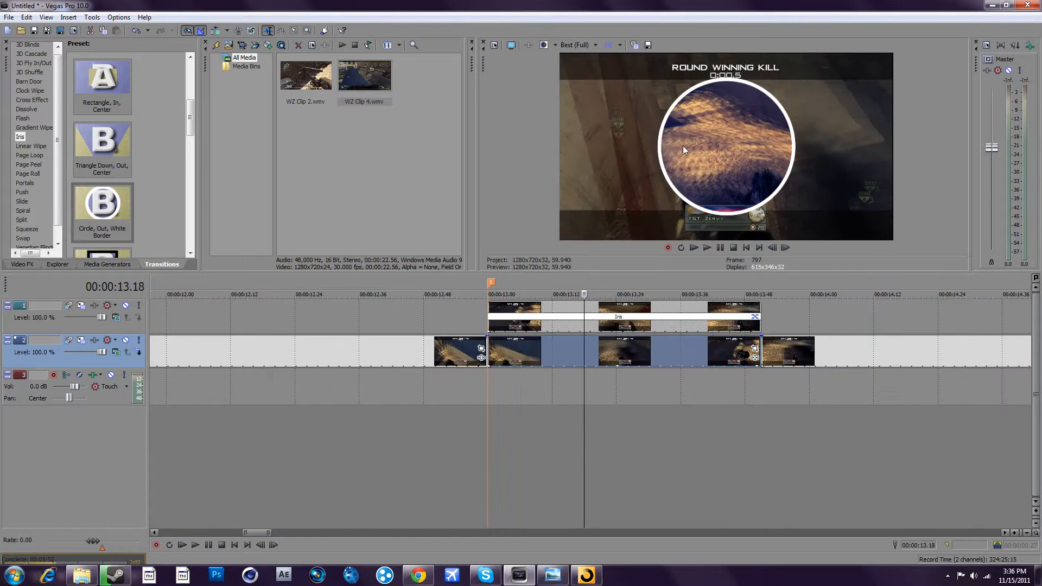
{"action": "left_click", "coordinate": [21, 265]}
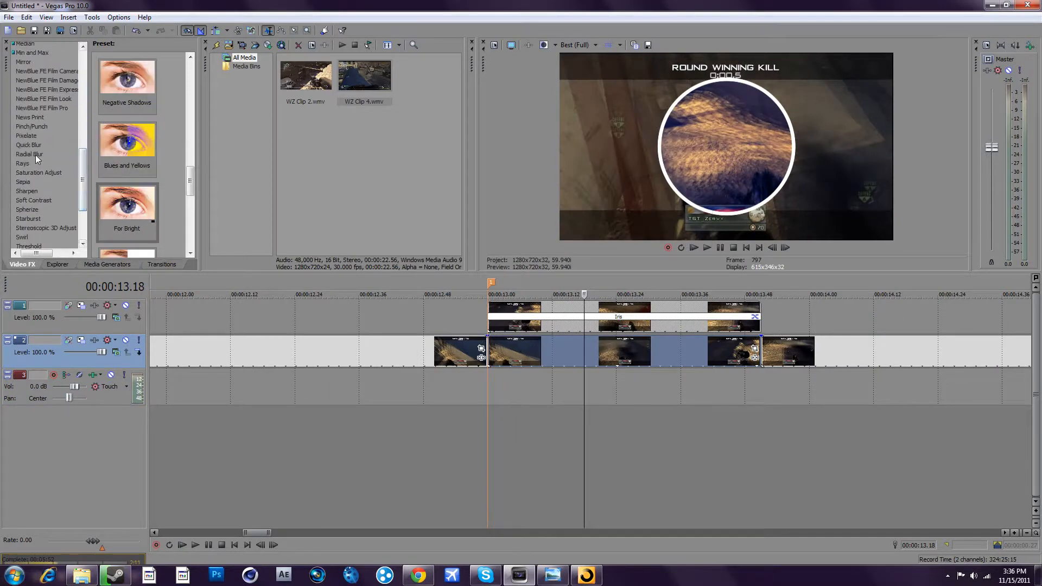
{"action": "left_click", "coordinate": [30, 154]}
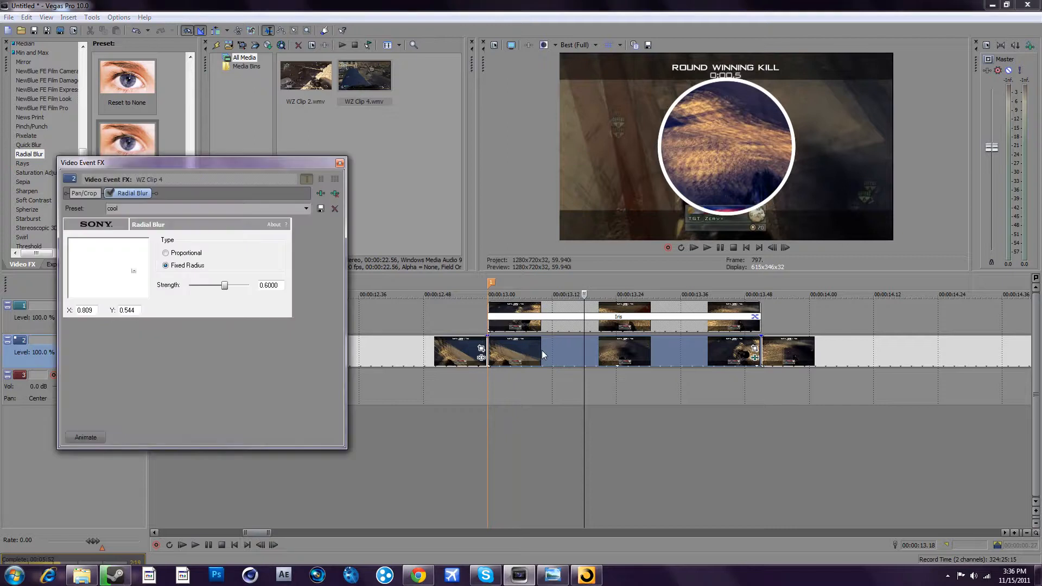
{"action": "left_click", "coordinate": [85, 437]}
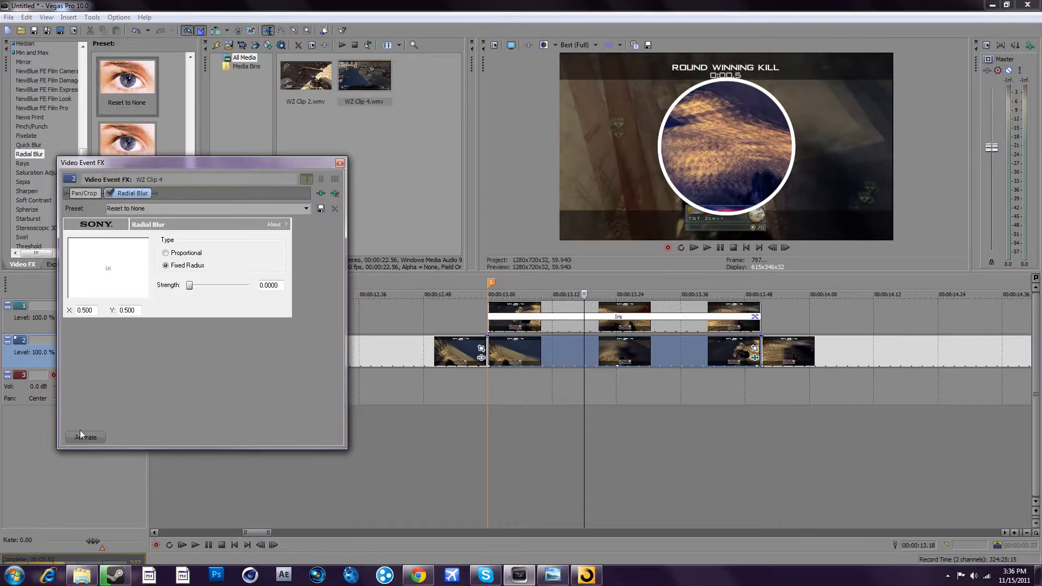
{"action": "left_click", "coordinate": [83, 437]}
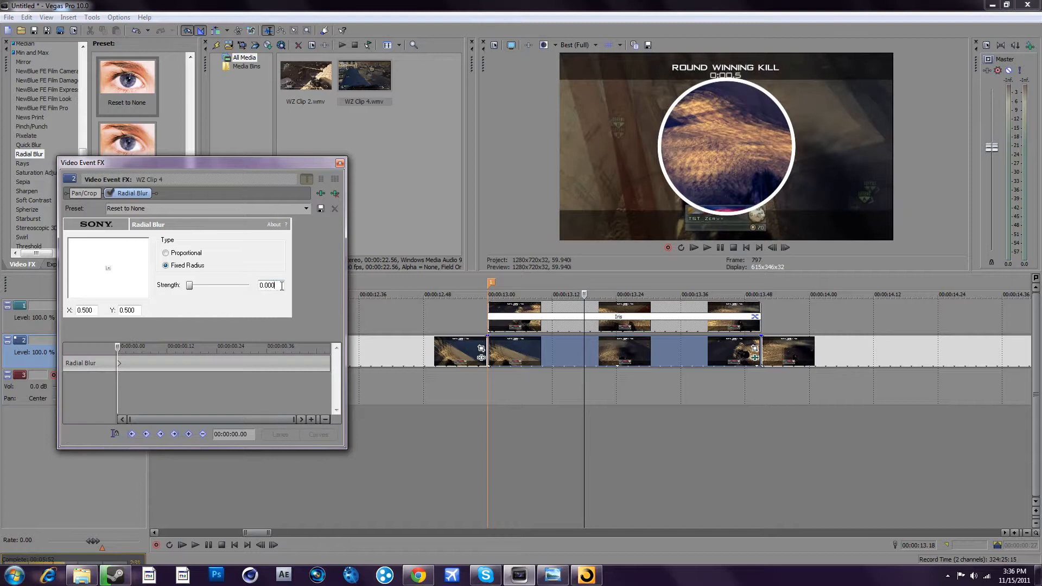
{"action": "left_click_drag", "start_coordinate": [189, 285], "coordinate": [195, 285]}
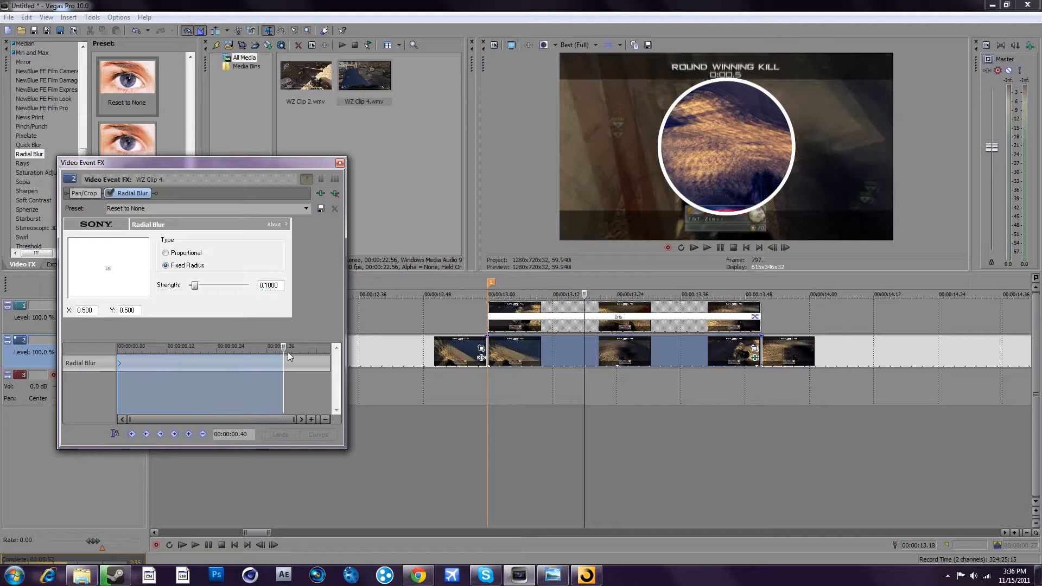
{"action": "left_click_drag", "start_coordinate": [195, 285], "coordinate": [245, 285]}
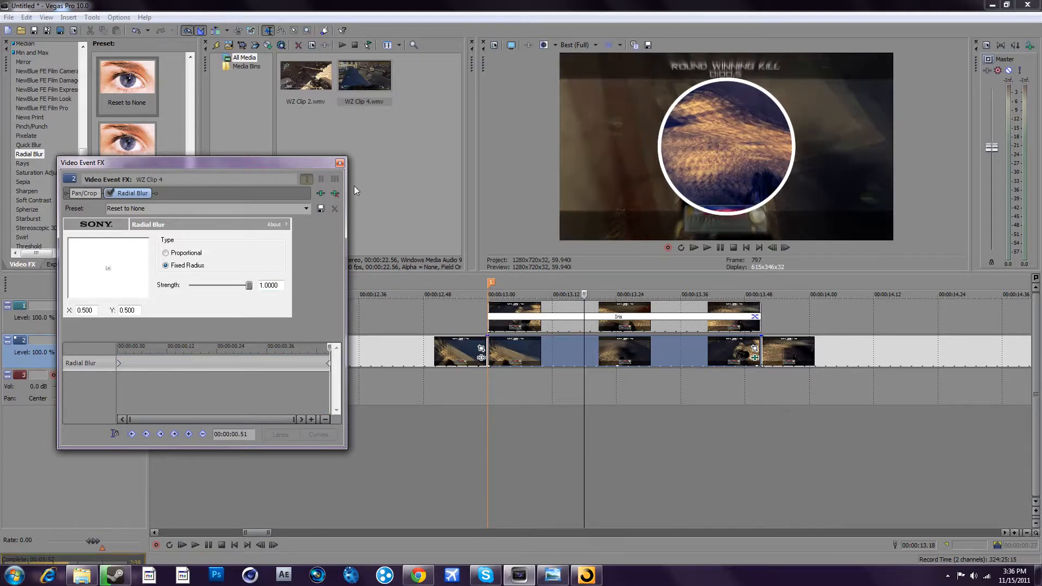
{"action": "left_click", "coordinate": [339, 163]}
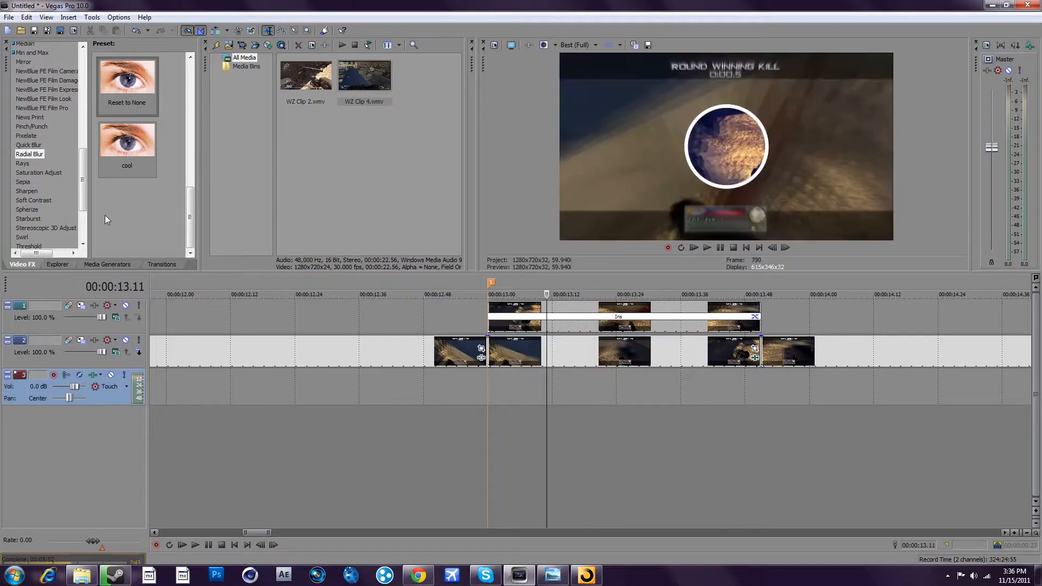
Add Pinch/Punch to WZ Clip 4, trying amounts 0.5 to 0.9, then apply Maximum Punch
{"action": "left_click", "coordinate": [31, 131]}
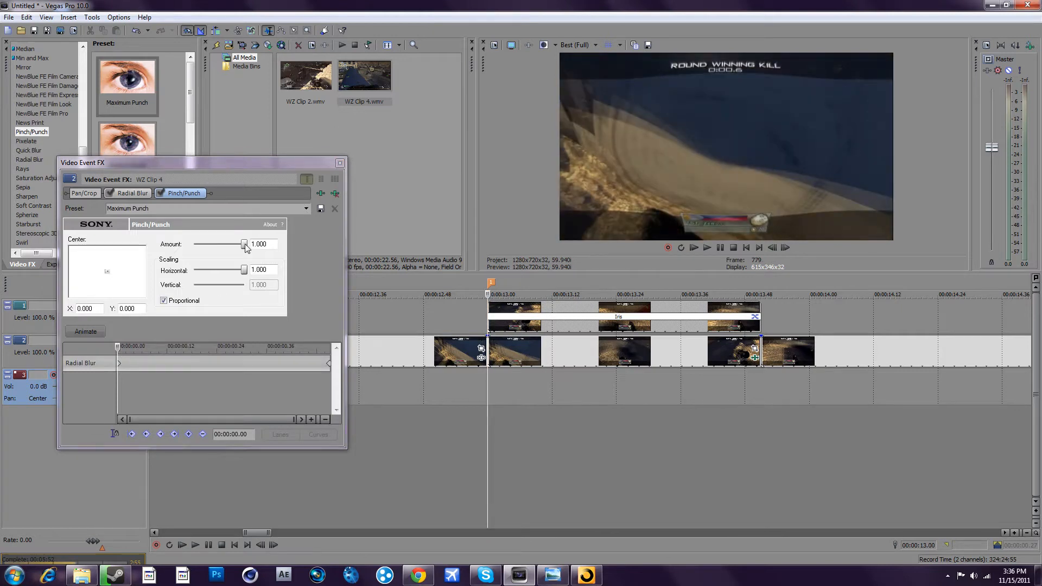
{"action": "left_click_drag", "start_coordinate": [245, 244], "coordinate": [231, 244]}
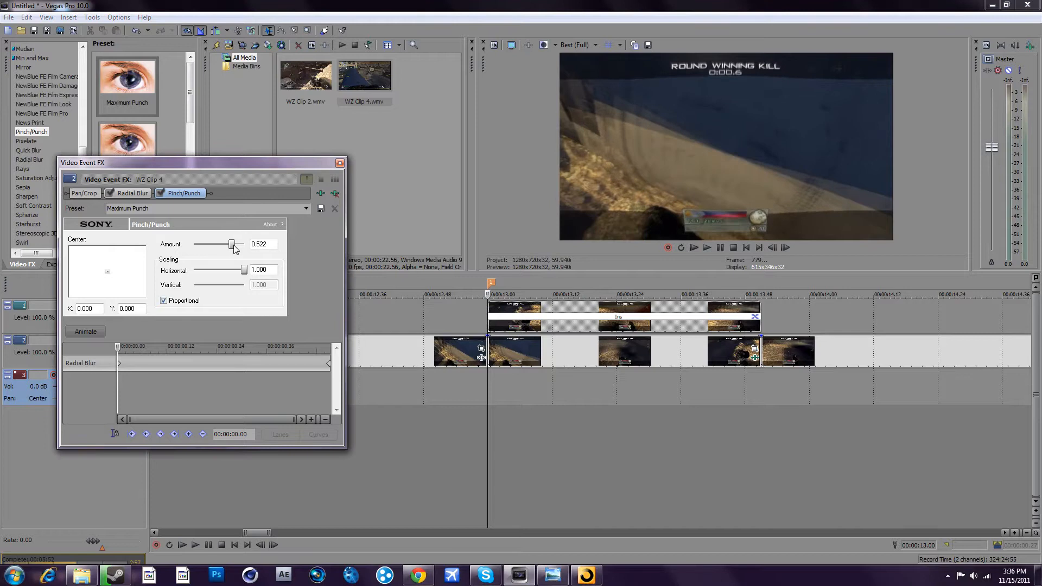
{"action": "left_click_drag", "start_coordinate": [232, 244], "coordinate": [230, 244]}
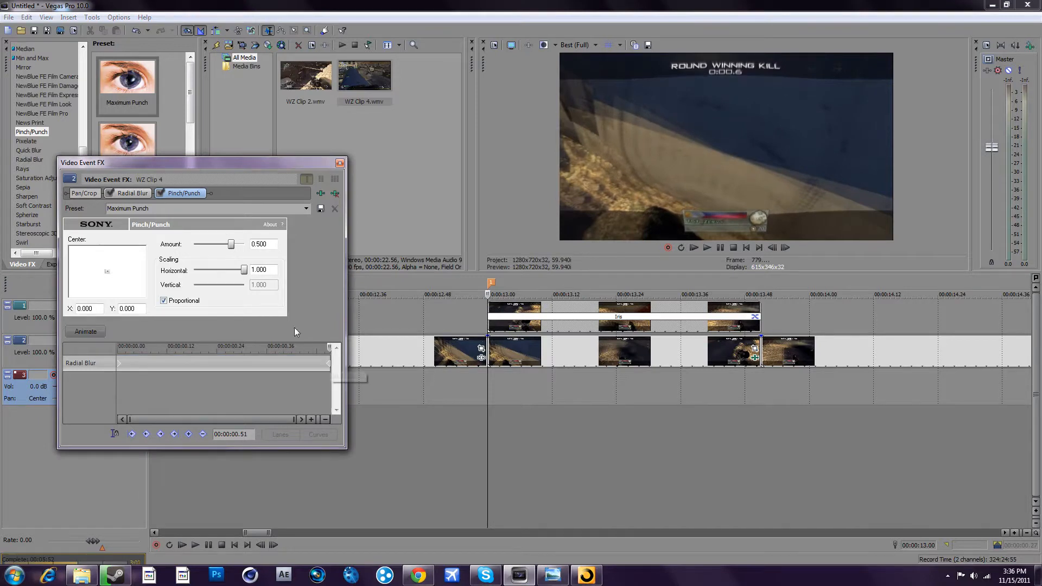
{"action": "left_click_drag", "start_coordinate": [231, 243], "coordinate": [241, 243]}
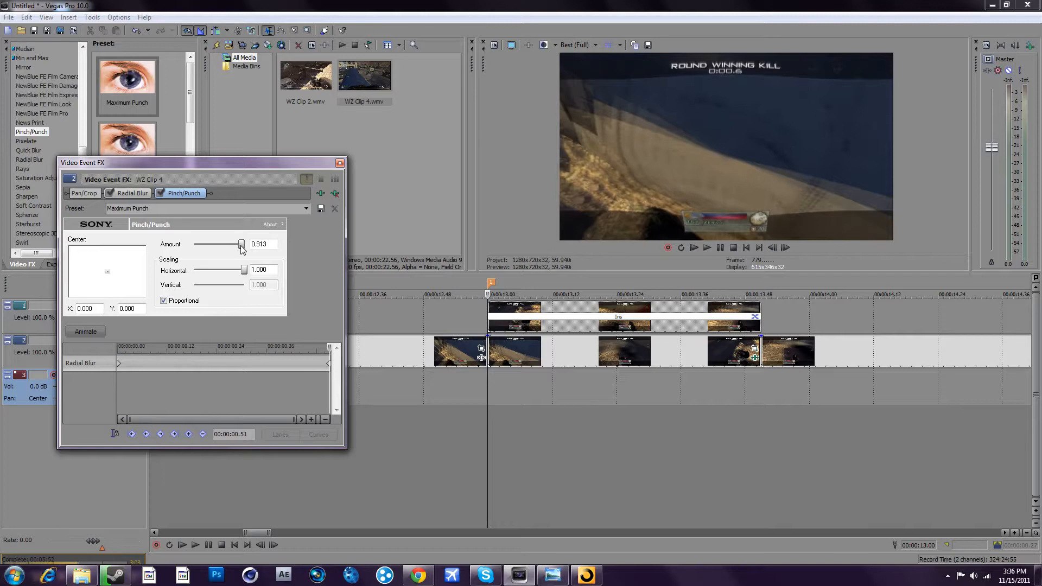
{"action": "left_click", "coordinate": [340, 162]}
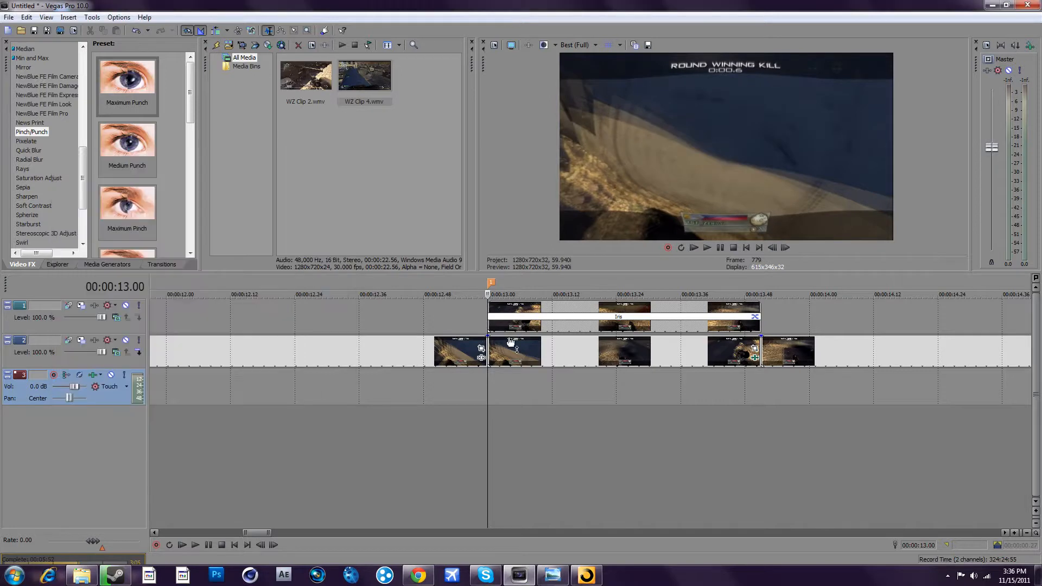
{"action": "left_click", "coordinate": [578, 294]}
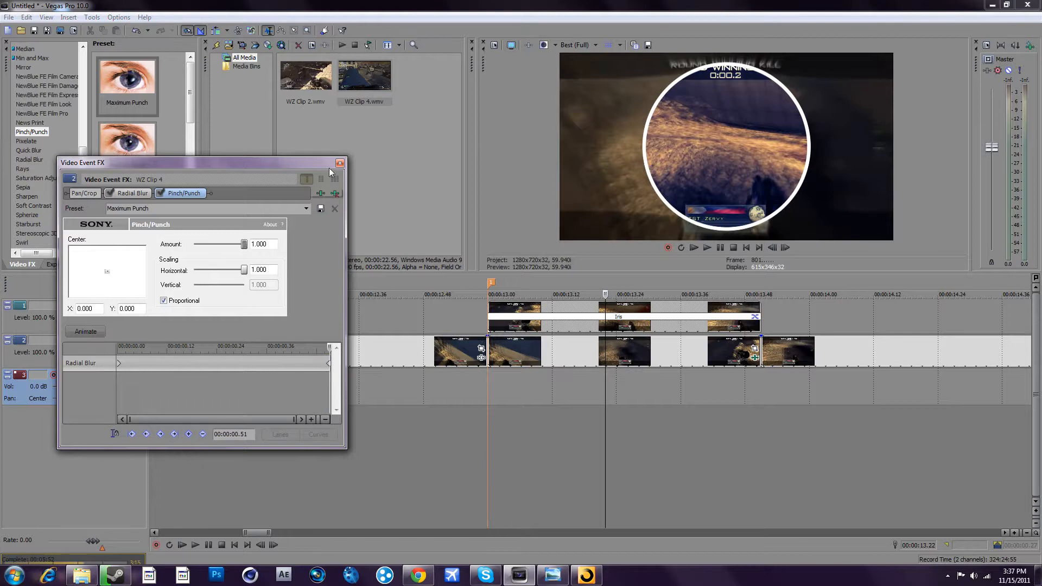
{"action": "left_click", "coordinate": [339, 163]}
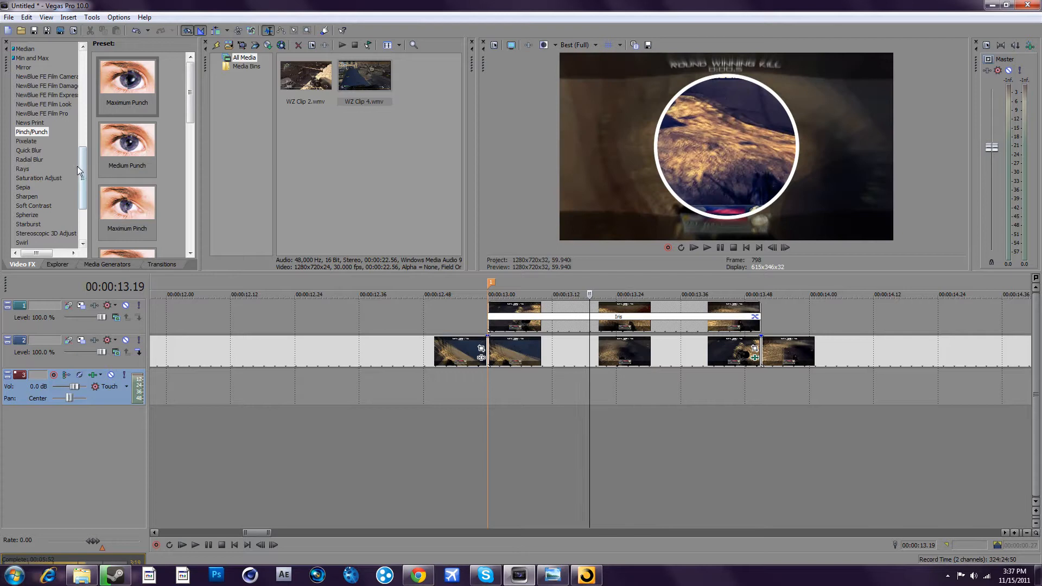
Keyframe WZ Clip 4's radial blur Strength at 0.7 at the start, fading to 0 at the end
{"action": "scroll", "scroll_direction": "down", "scroll_amount": 3}
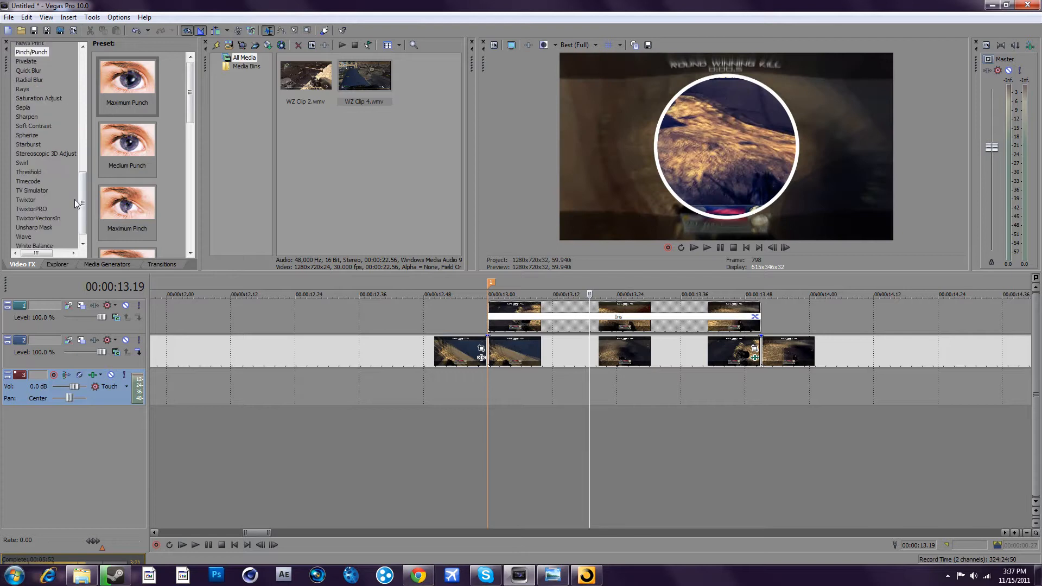
{"action": "scroll", "scroll_direction": "down", "scroll_amount": 3}
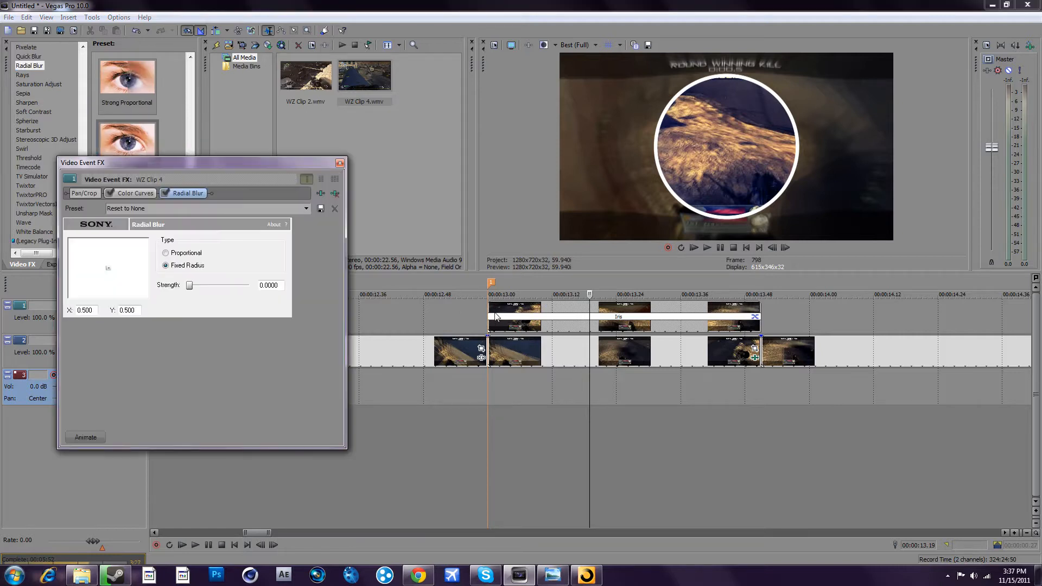
{"action": "mouse_move", "coordinate": [507, 332]}
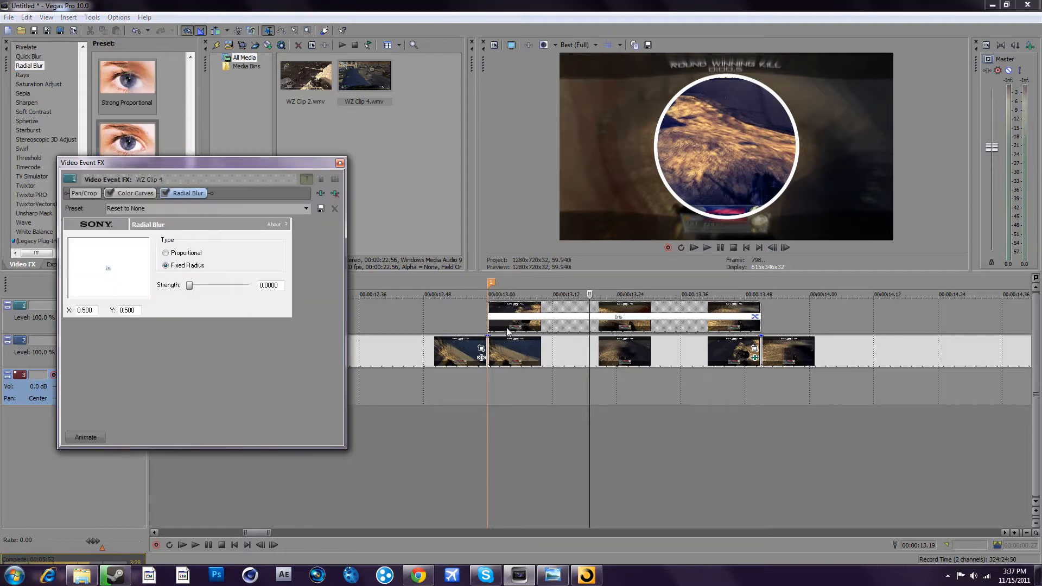
{"action": "left_click", "coordinate": [85, 436]}
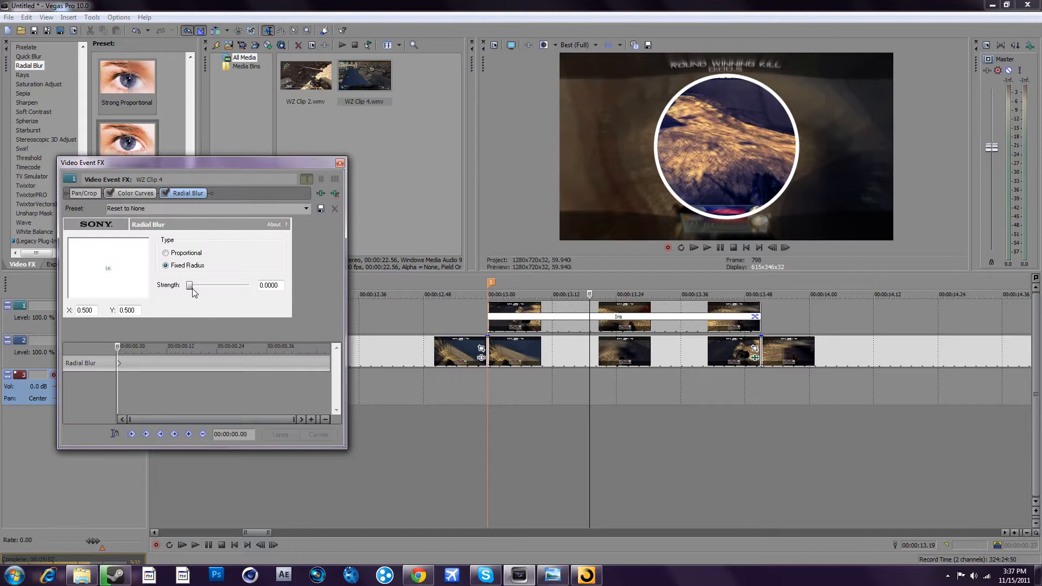
{"action": "left_click_drag", "start_coordinate": [189, 285], "coordinate": [214, 284]}
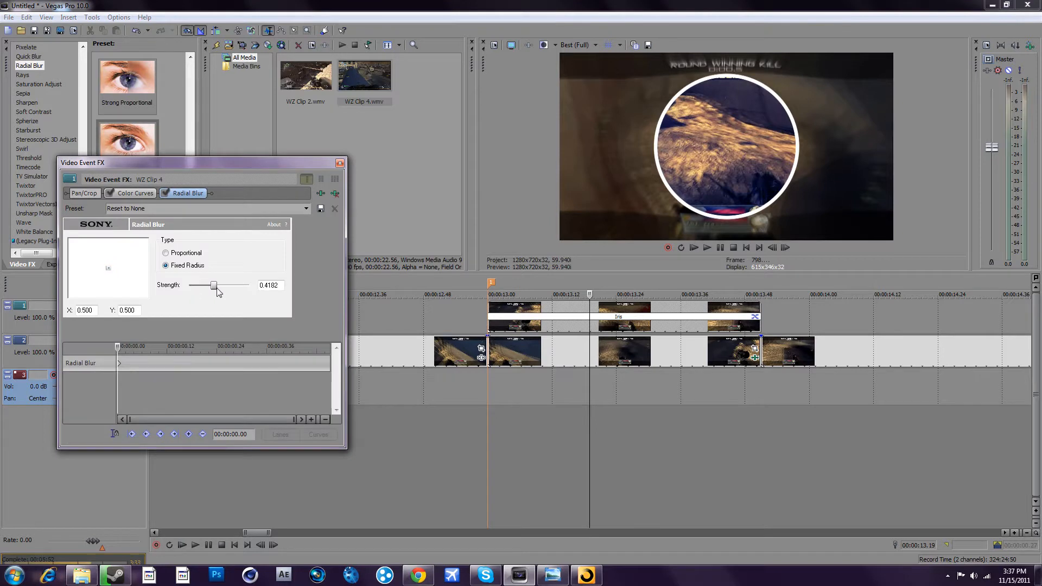
{"action": "left_click_drag", "start_coordinate": [214, 285], "coordinate": [251, 285]}
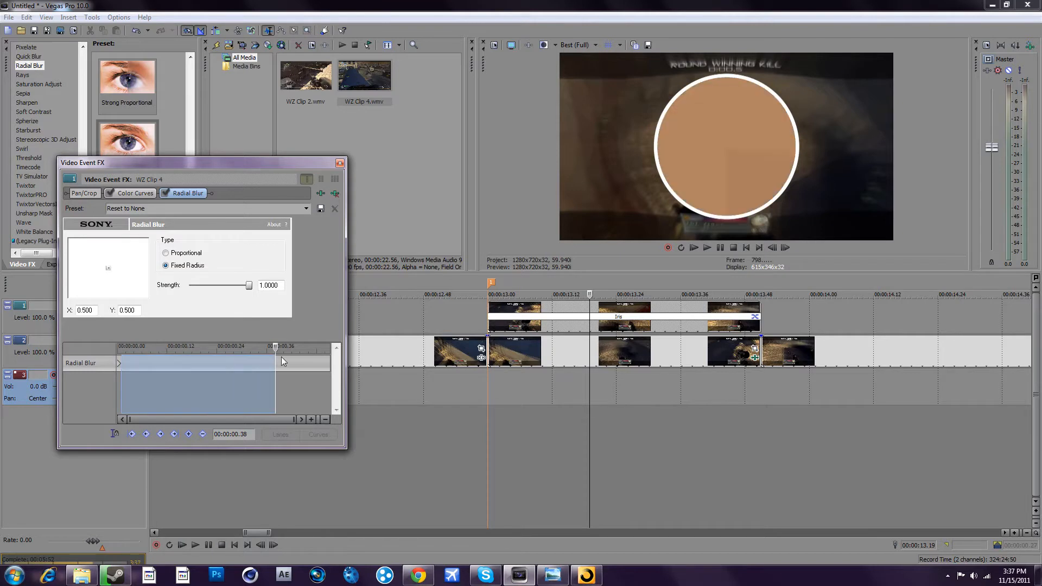
{"action": "left_click_drag", "start_coordinate": [241, 285], "coordinate": [232, 285]}
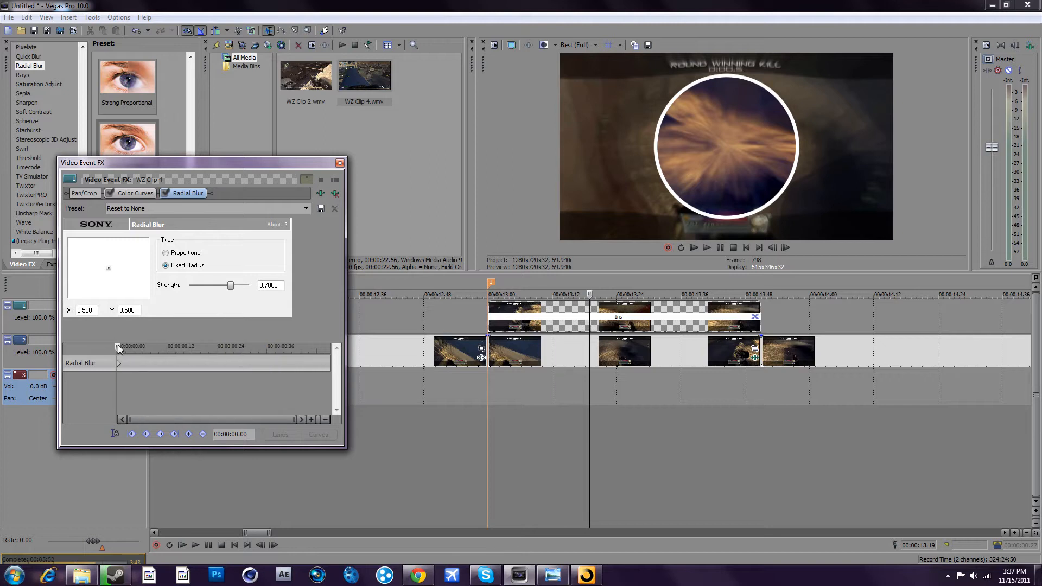
{"action": "left_click_drag", "start_coordinate": [231, 285], "coordinate": [189, 285]}
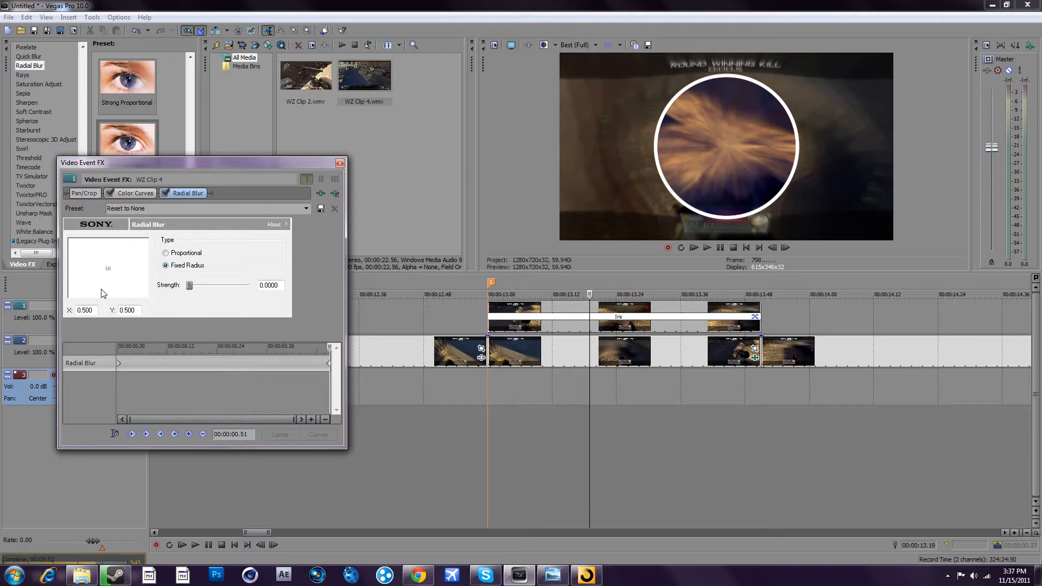
{"action": "left_click", "coordinate": [341, 163]}
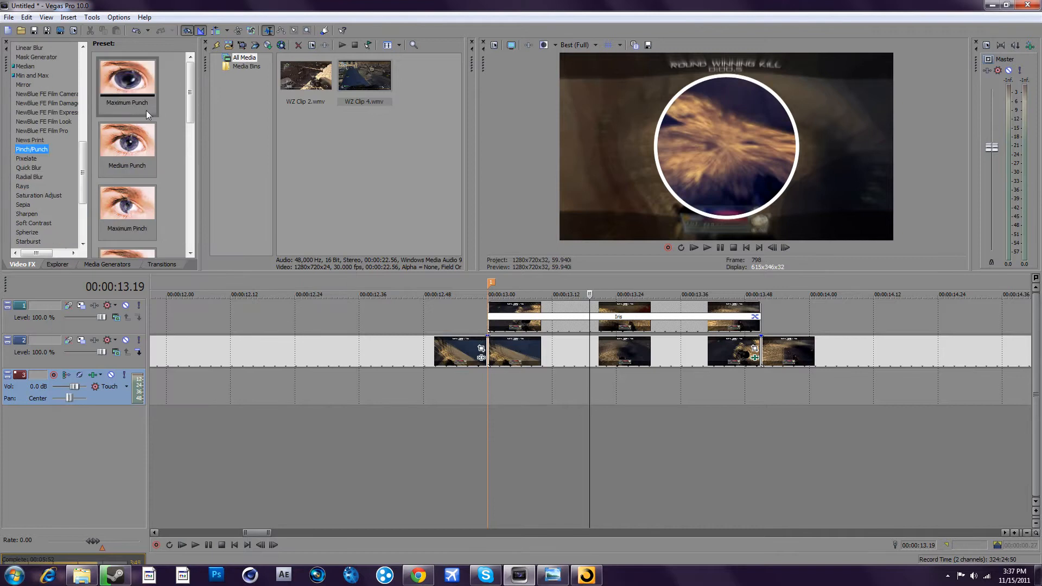
Open WZ Clip 4's Pinch/Punch settings and lower the Amount to about 0.457
{"action": "left_click", "coordinate": [127, 76]}
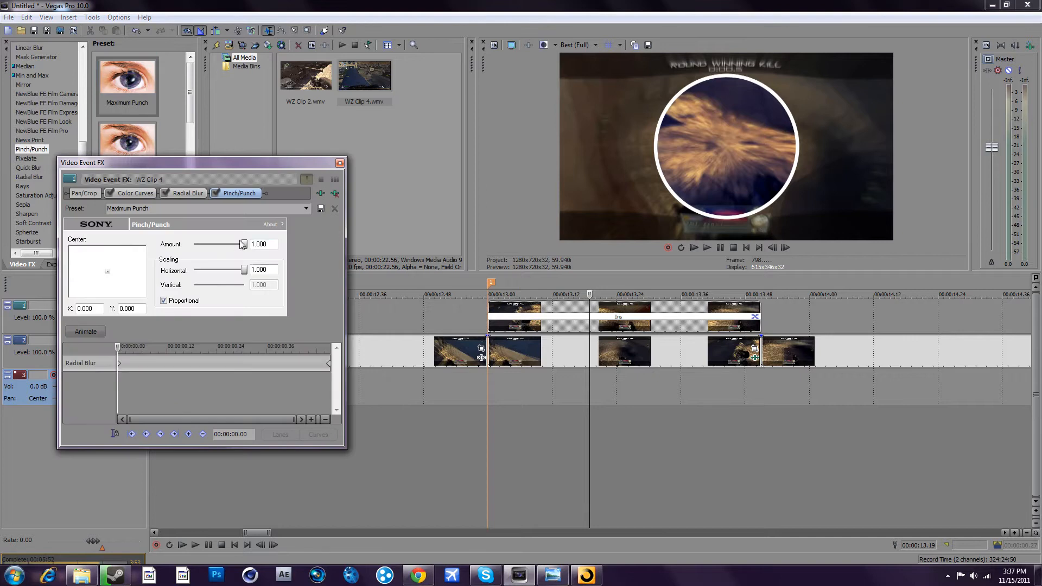
{"action": "left_click_drag", "start_coordinate": [243, 244], "coordinate": [230, 244]}
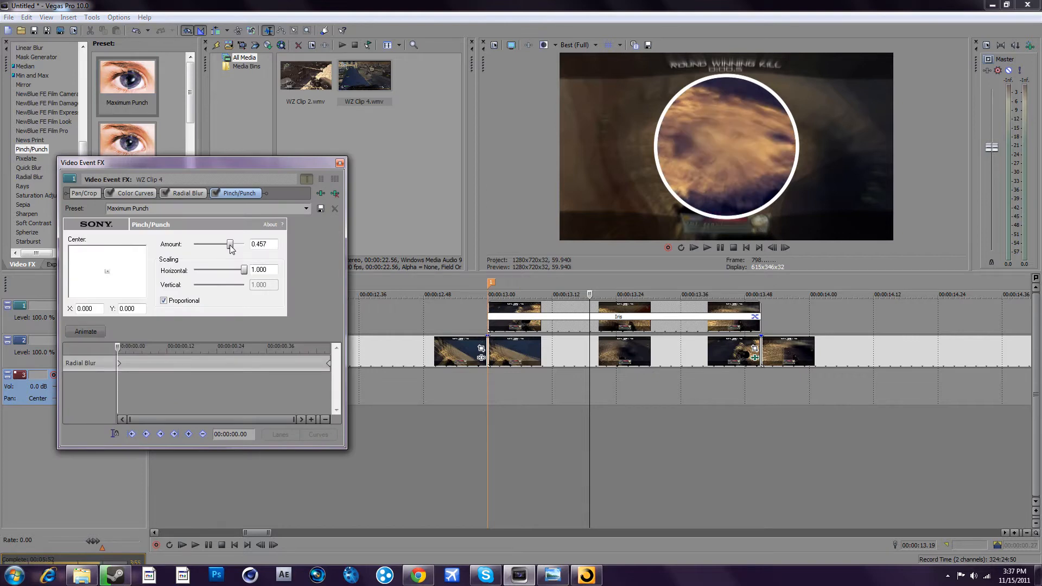
{"action": "left_click_drag", "start_coordinate": [231, 243], "coordinate": [243, 243]}
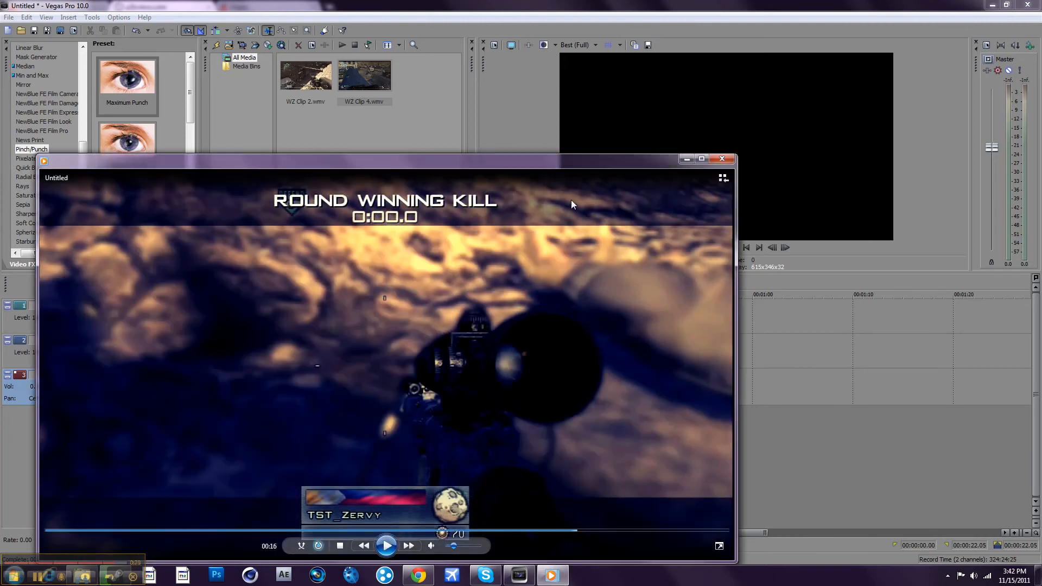
Close the rendered kill clip's playback window and return to the Vegas timeline
{"action": "left_click", "coordinate": [721, 158]}
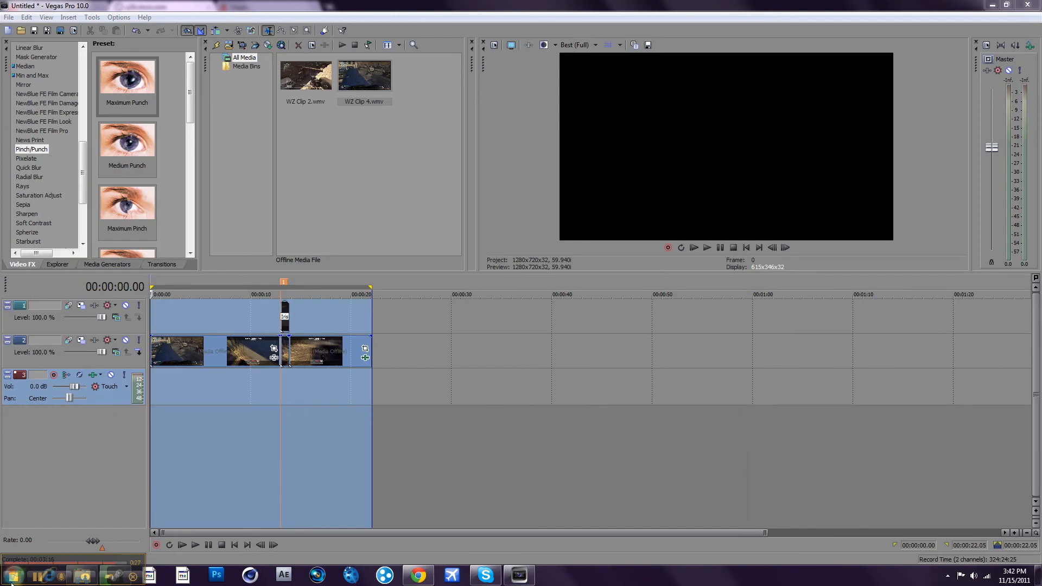
{"action": "left_click", "coordinate": [12, 575]}
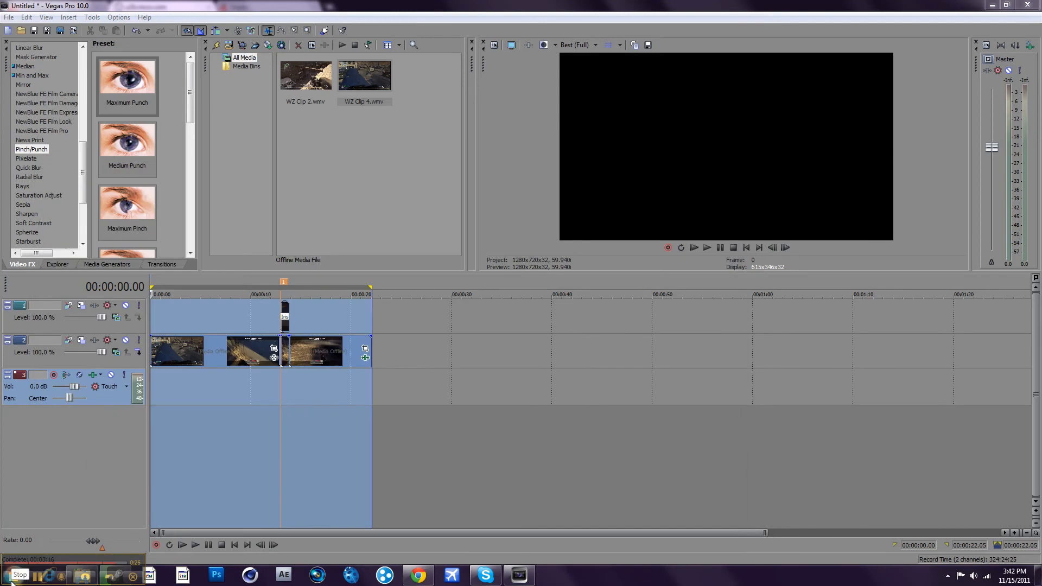